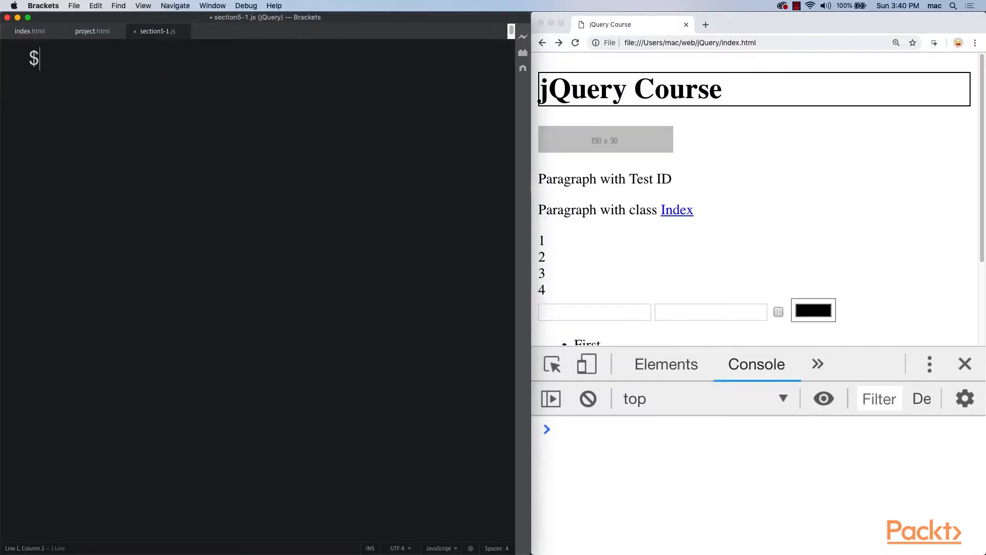
# Write a $(document).ready wrapper containing an empty $("li").click(function(){}) handler.
pyautogui.write('(document).ready(function(){')
pyautogui.write('$(')
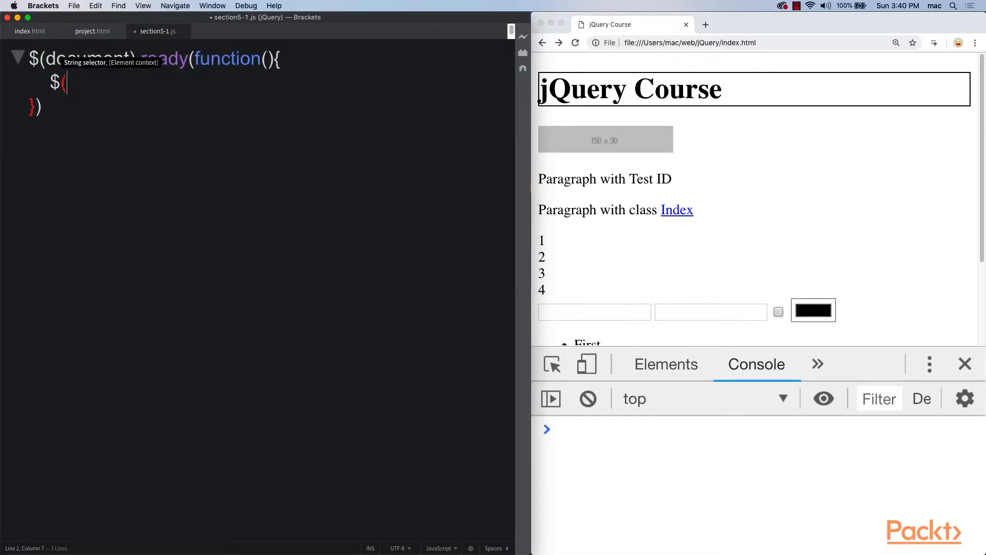
pyautogui.write('"li"')
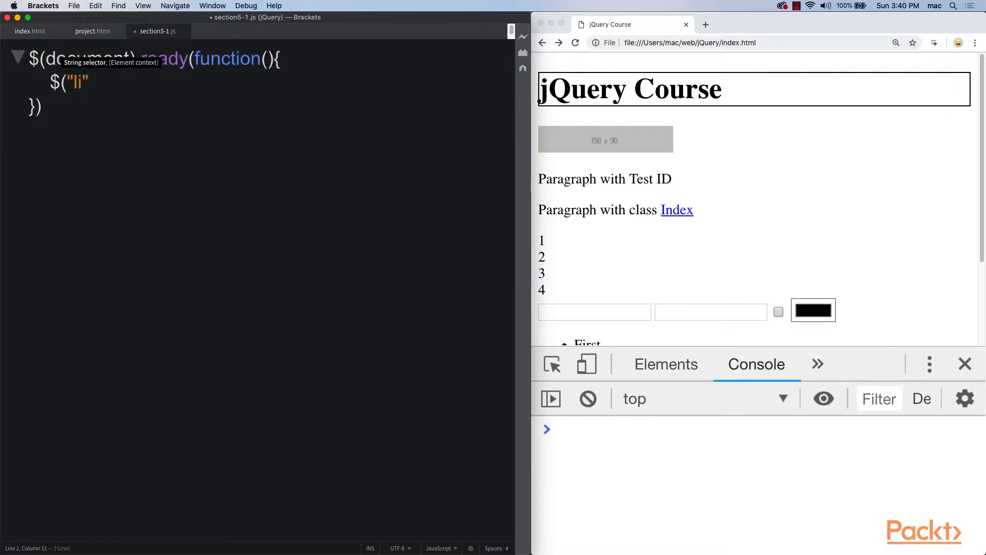
pyautogui.write('.click(')
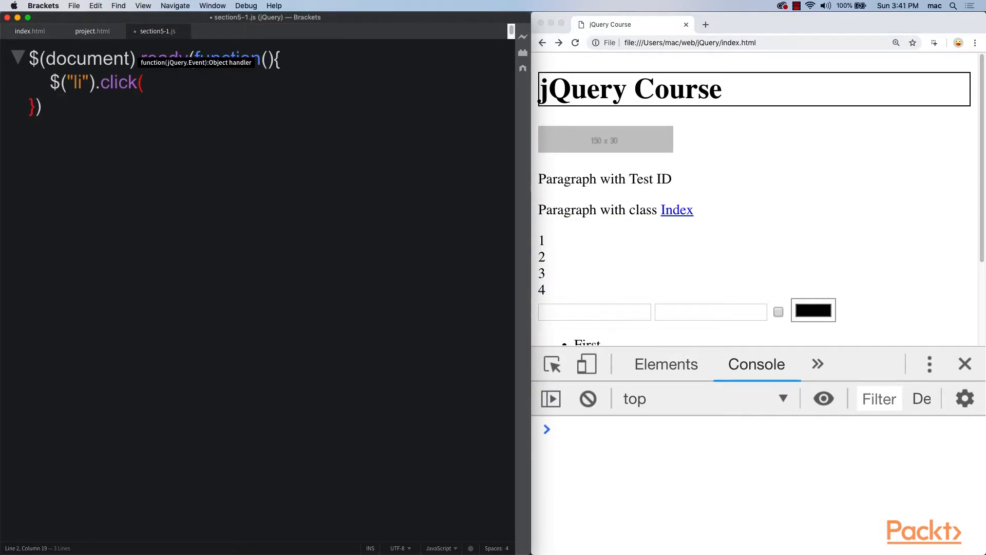
pyautogui.write('function(){')
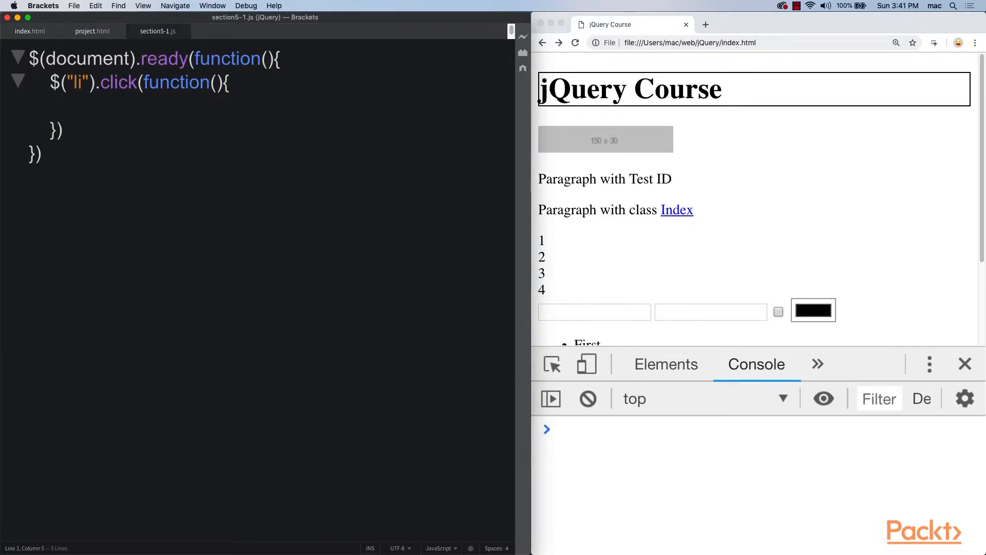
# Inside the handler, call $(this).hide(2000, function(){ }) with an empty callback.
pyautogui.write('$("')
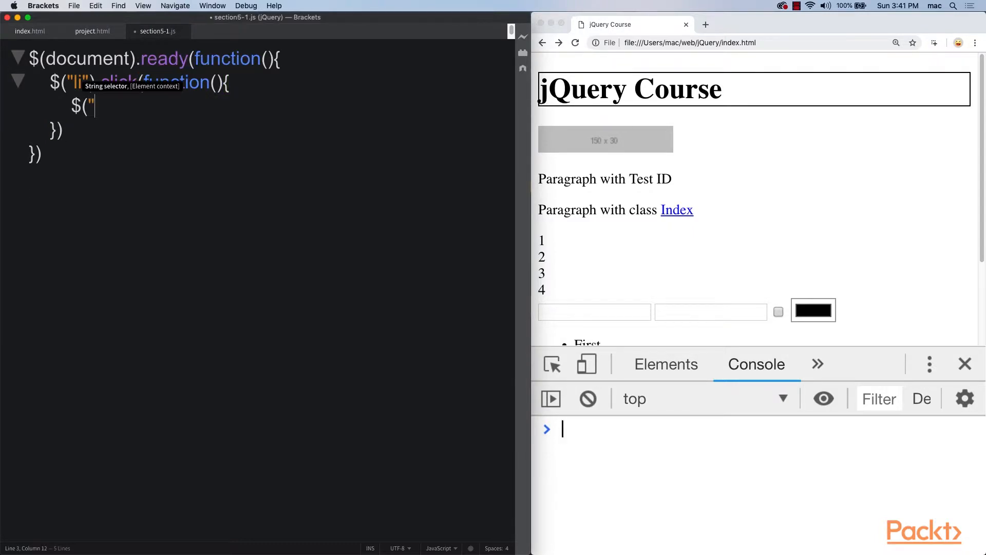
pyautogui.write('this)')
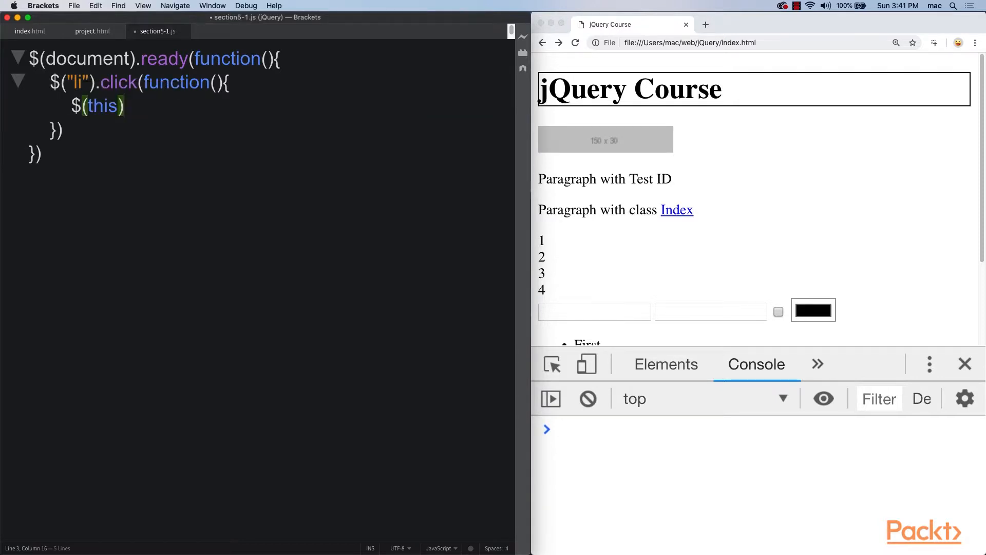
pyautogui.write('.')
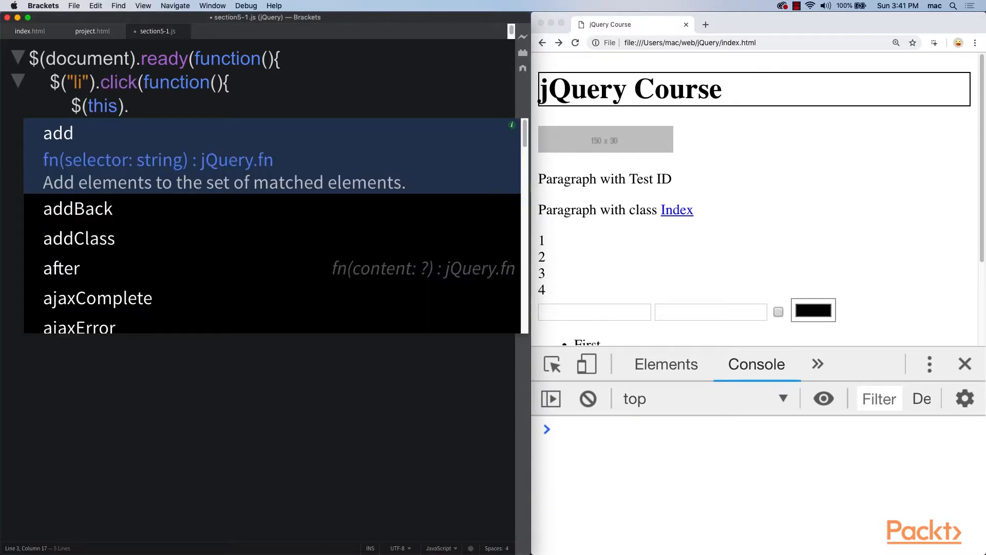
pyautogui.write('hide')
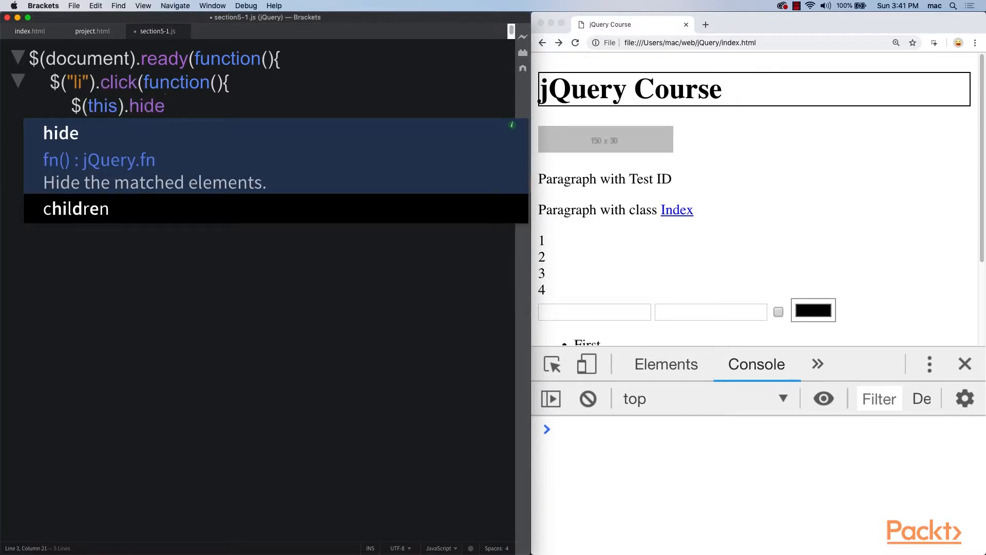
pyautogui.write('(')
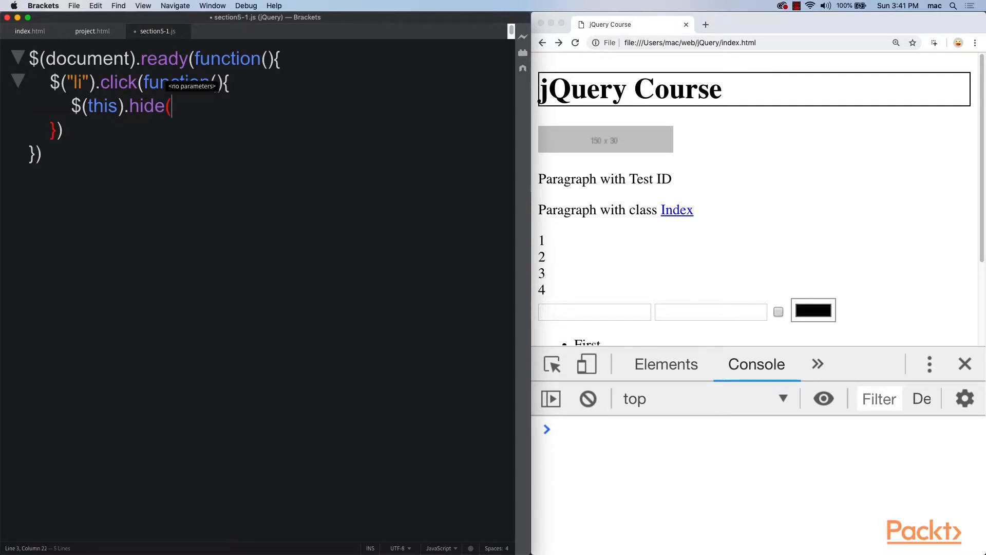
pyautogui.write('2000')
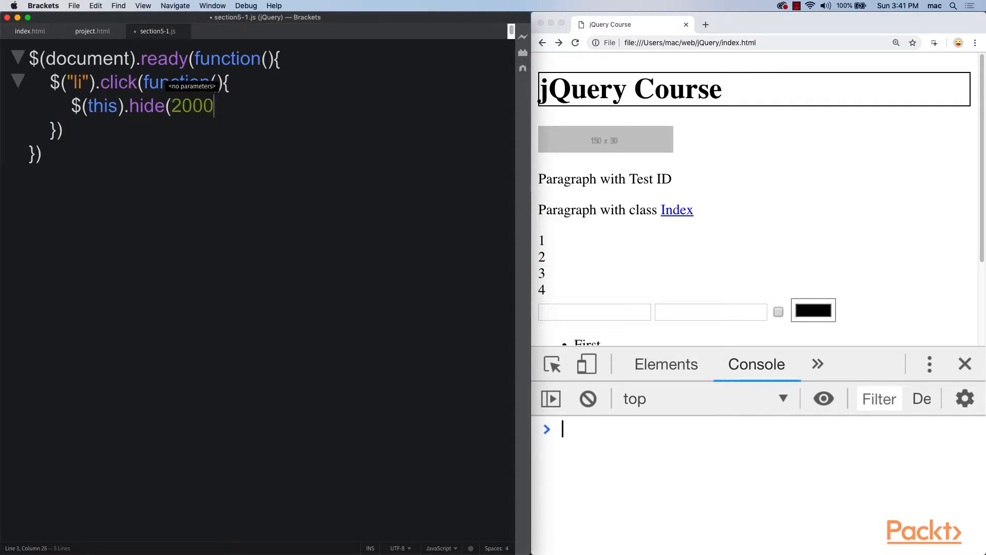
pyautogui.write(',function')
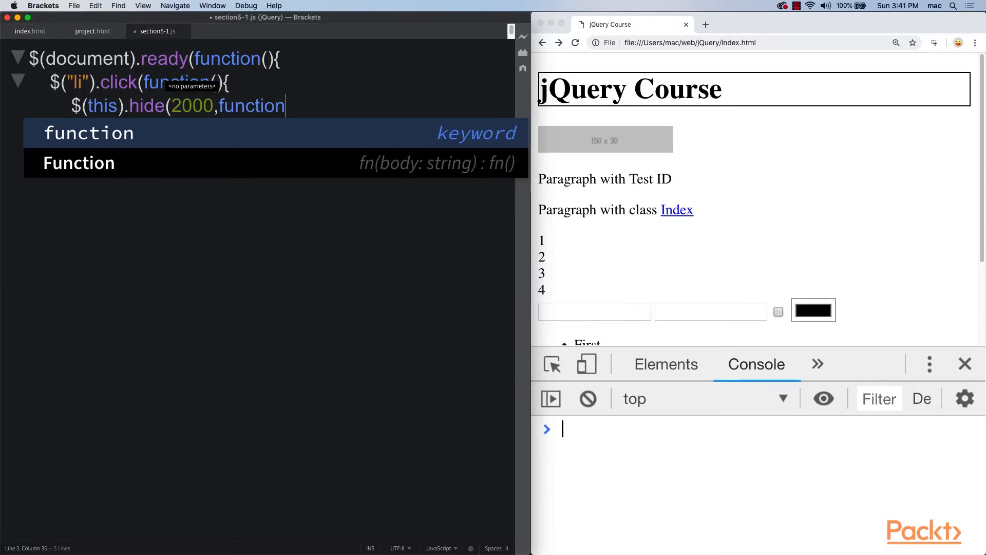
pyautogui.write('(){')
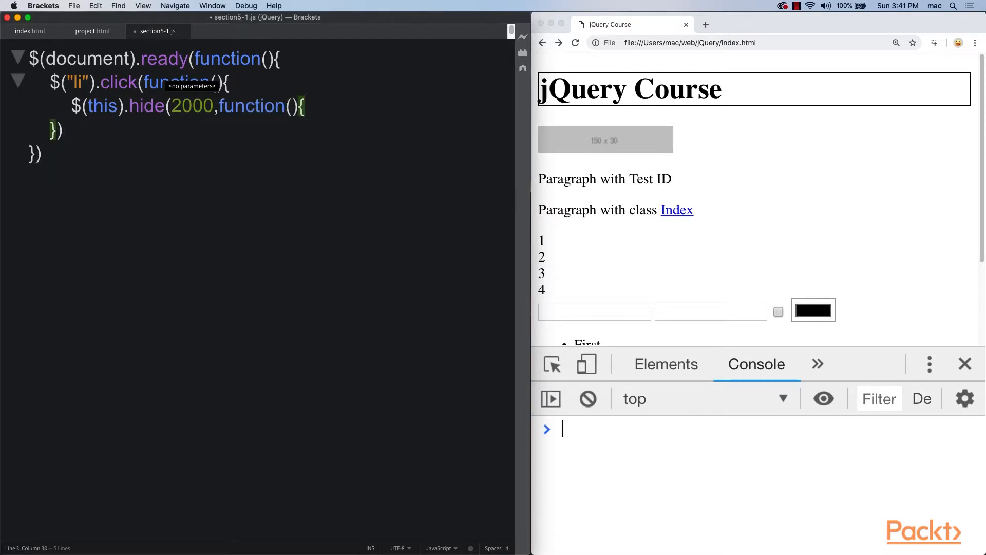
# In the hide callback, add $(this).next().css("color","red");.
pyautogui.write('$(this).next(')
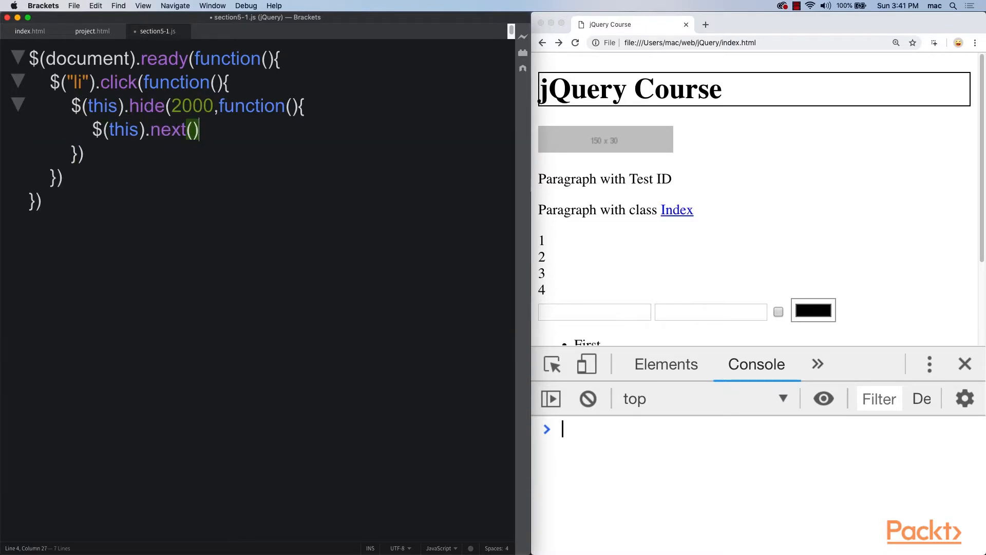
pyautogui.write('.c')
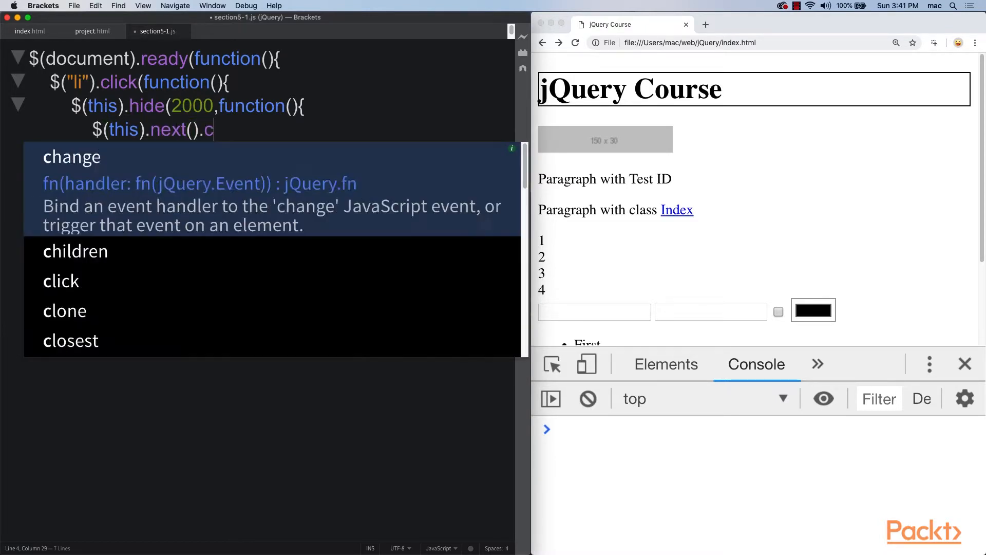
pyautogui.write('ss()')
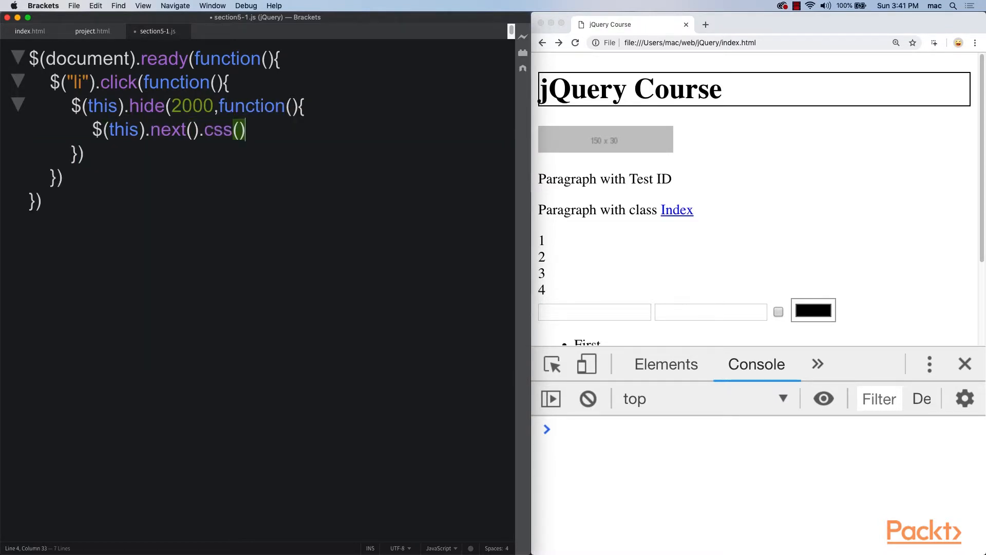
pyautogui.write('"color"')
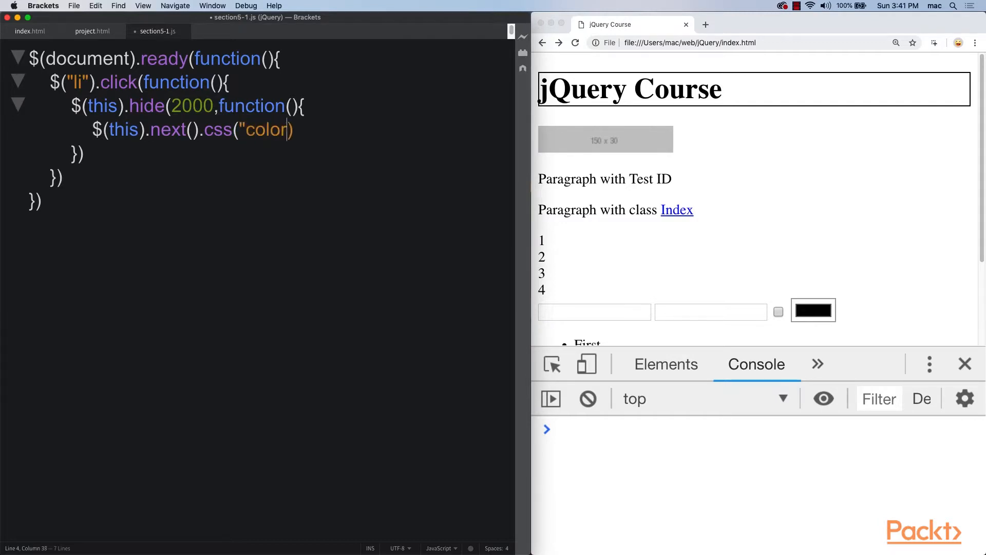
pyautogui.write(',r')
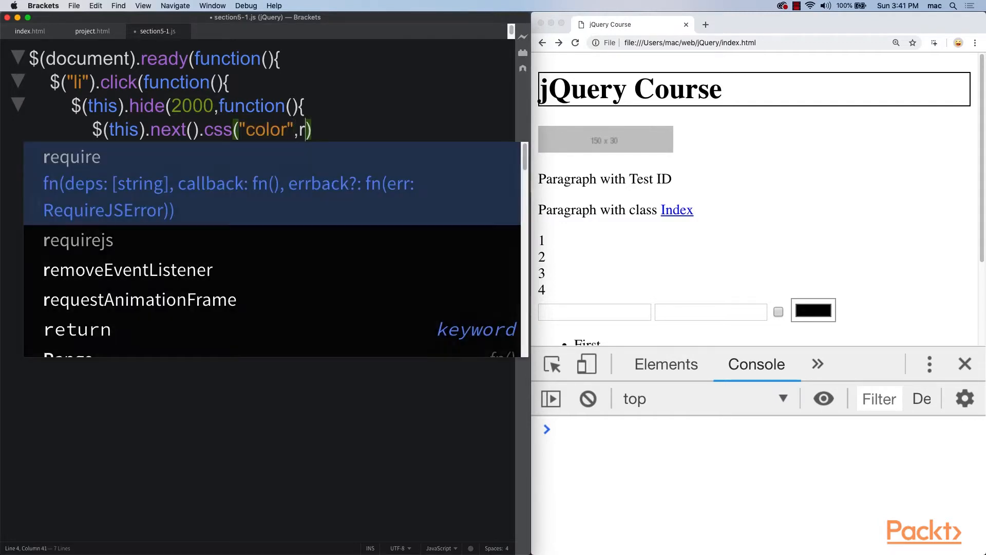
pyautogui.write('ed");')
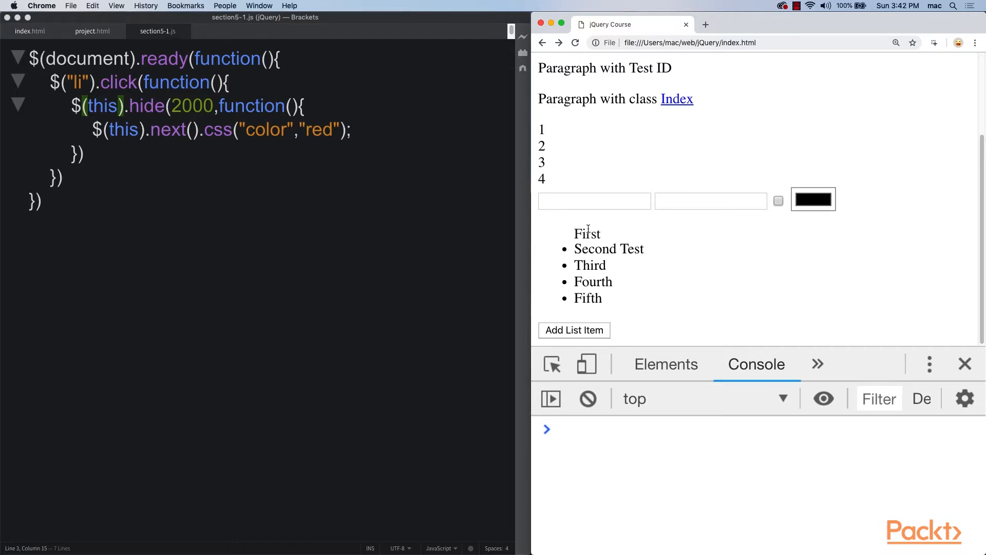
# Test in Chrome by clicking First, then Second Test, watching each hide and the next turn red.
pyautogui.click(587, 234)
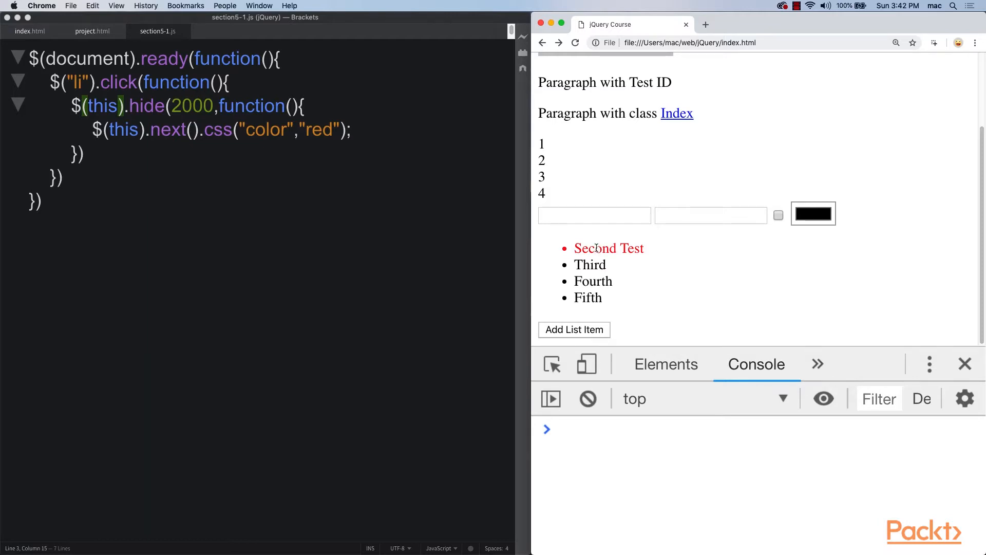
pyautogui.click(609, 248)
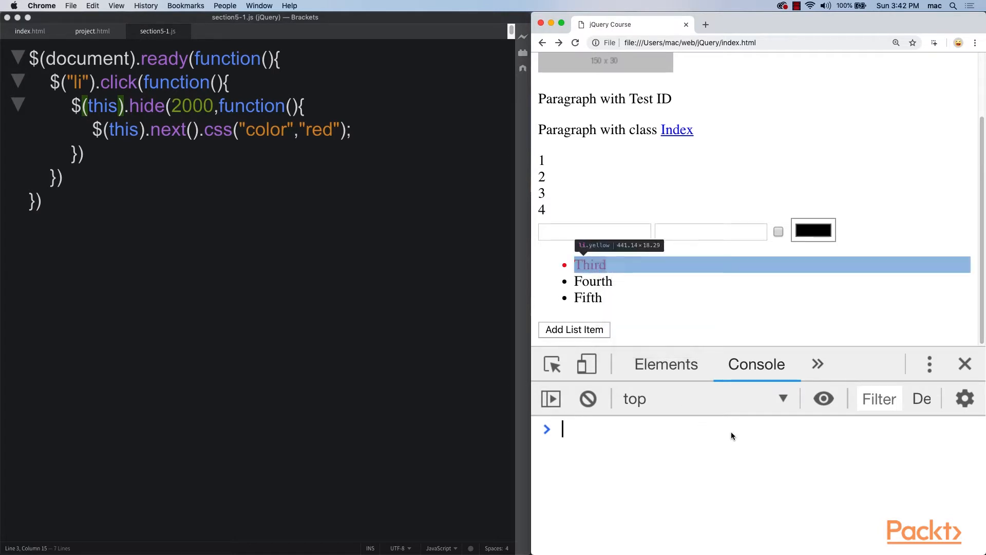
# Inspect the red Third item in Elements, then click Third to hide it and redden Fourth.
pyautogui.click(665, 363)
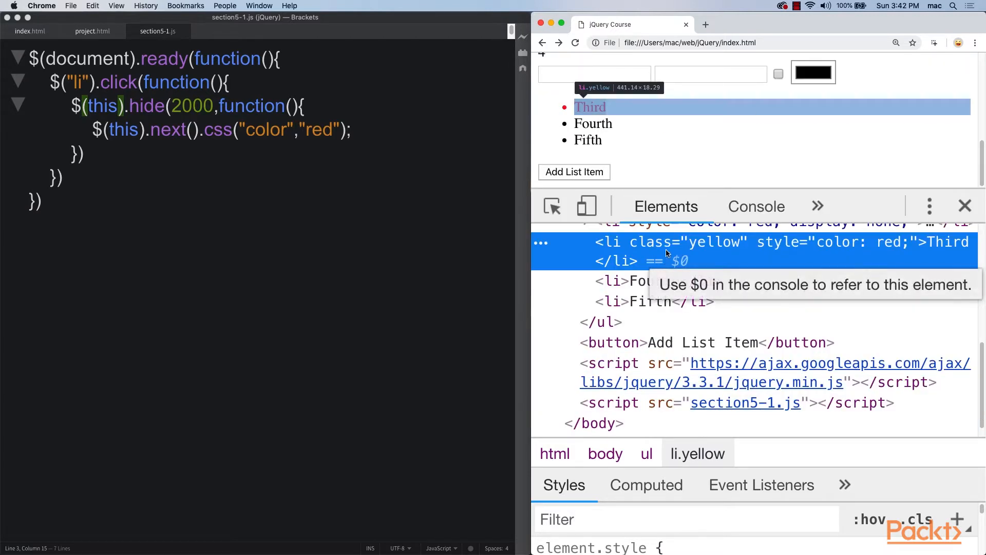
pyautogui.click(589, 107)
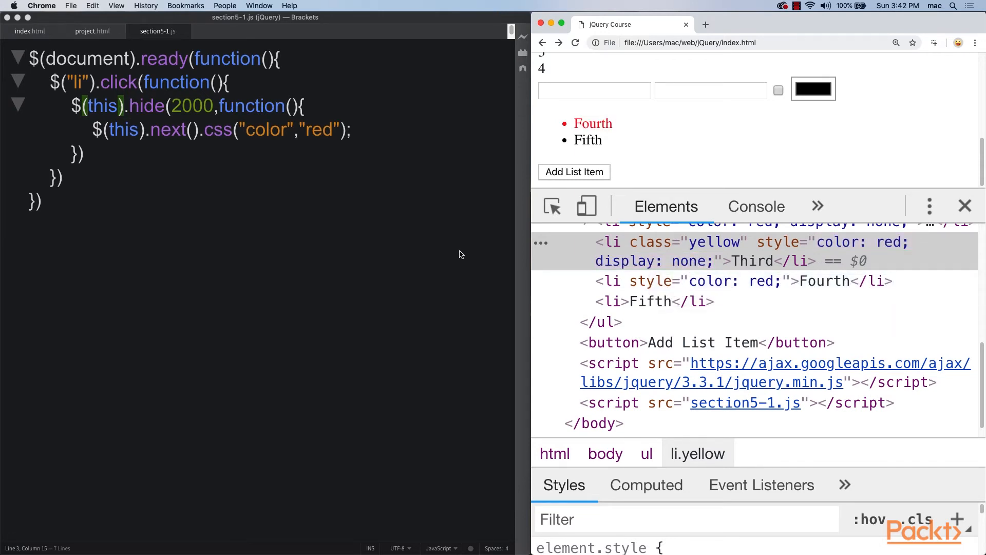
pyautogui.moveTo(169, 148)
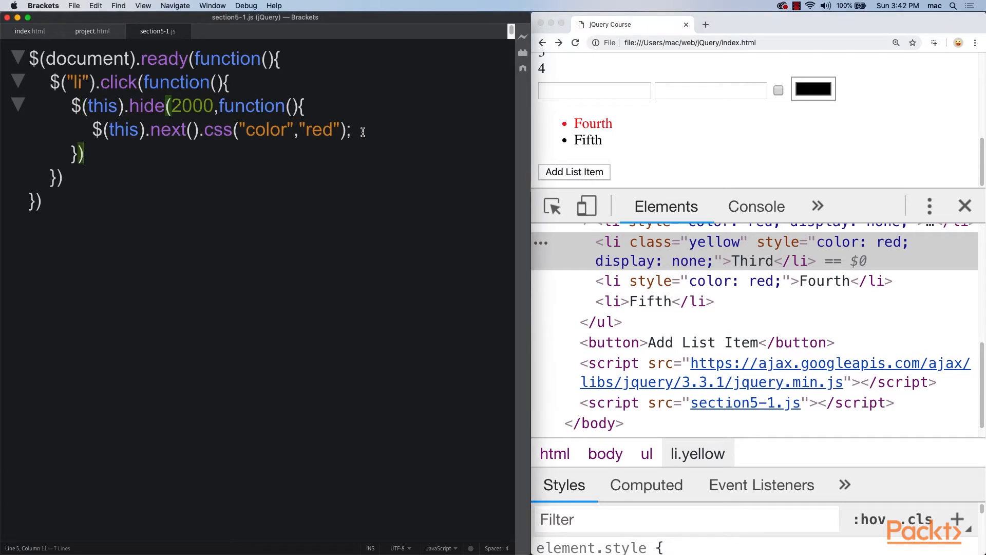
# Add $(this).show(); to the hide callback, select both callback lines, and click First to test.
pyautogui.write('$(')
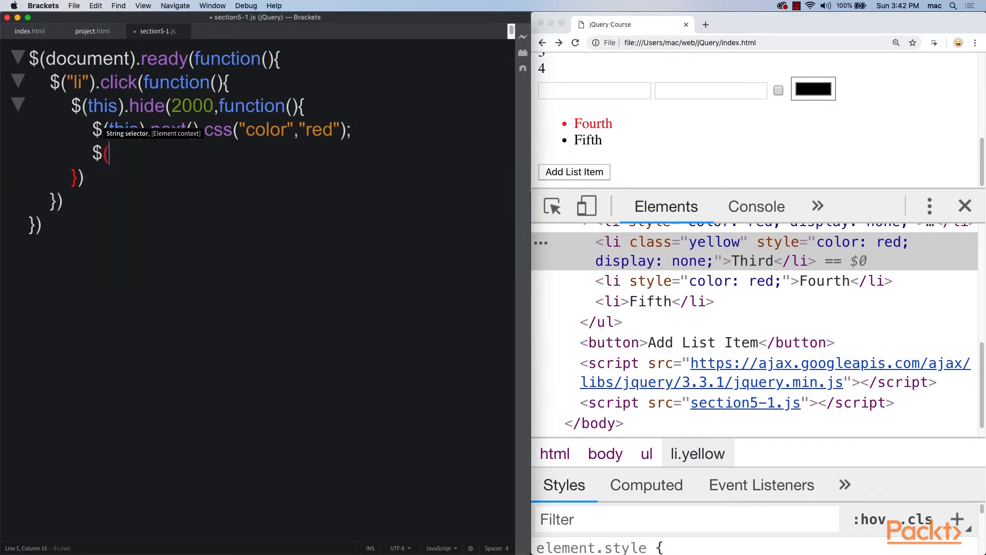
pyautogui.write('(this).show')
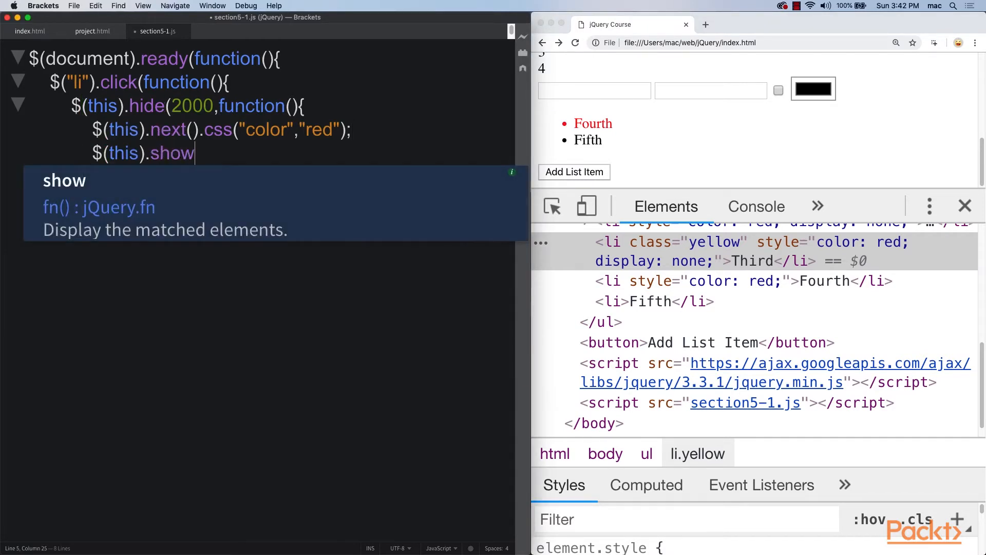
pyautogui.write('();')
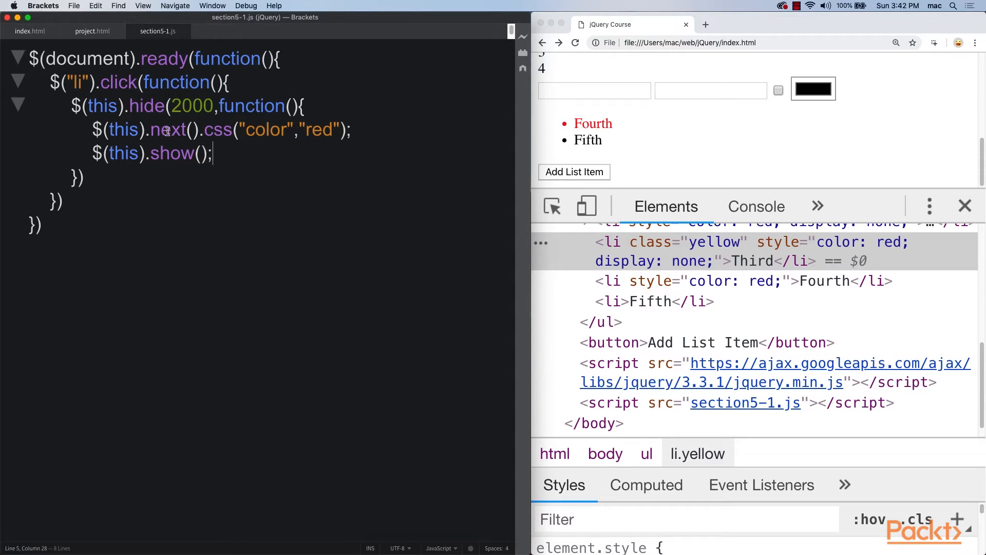
pyautogui.moveTo(93, 129); pyautogui.dragTo(213, 153)
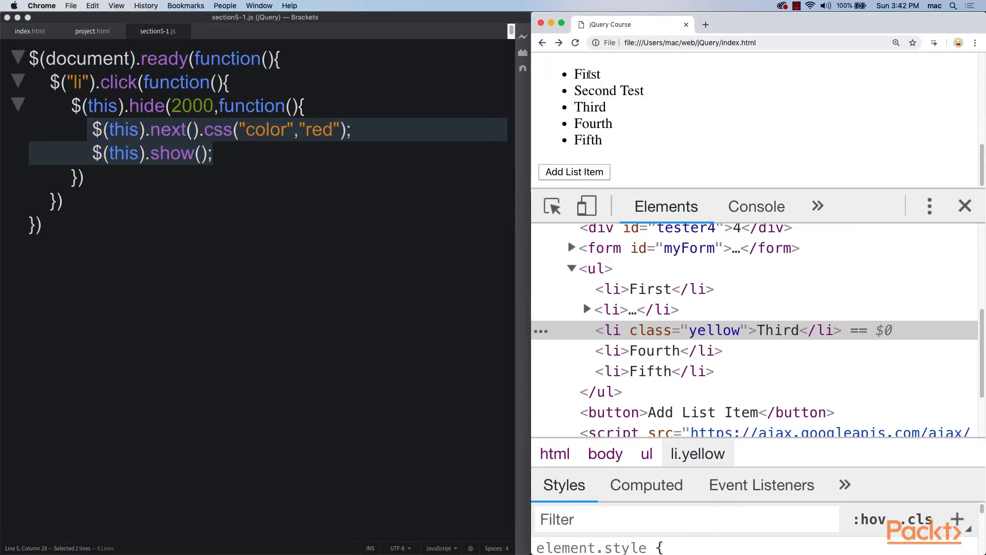
pyautogui.click(587, 73)
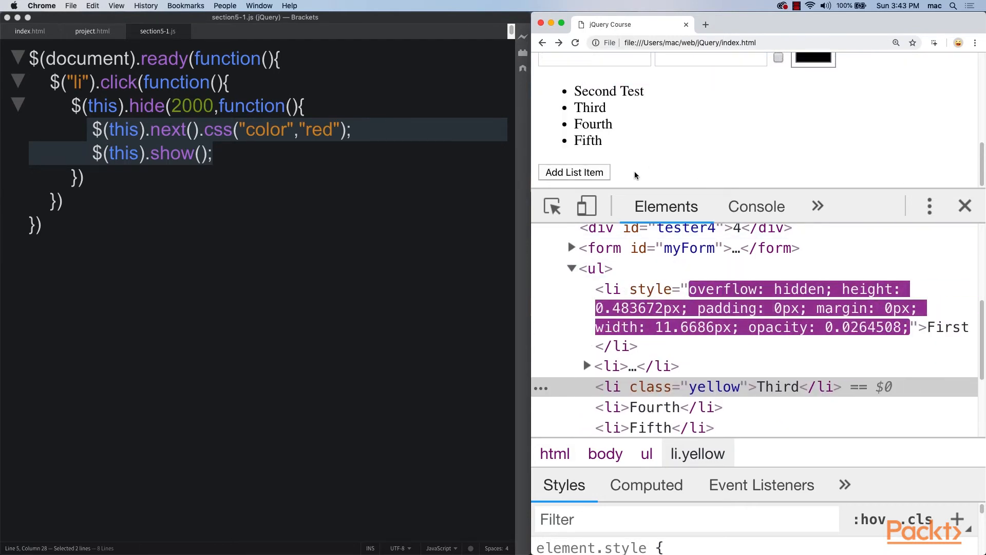